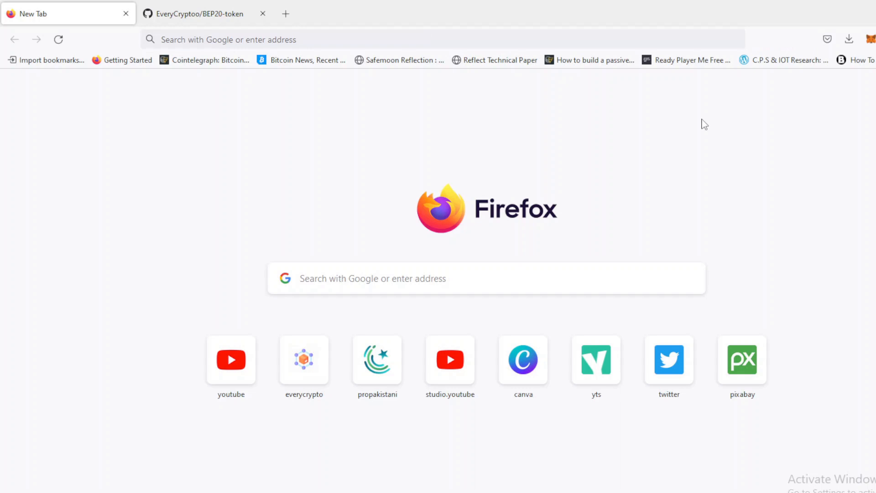
mouse_move(698, 126)
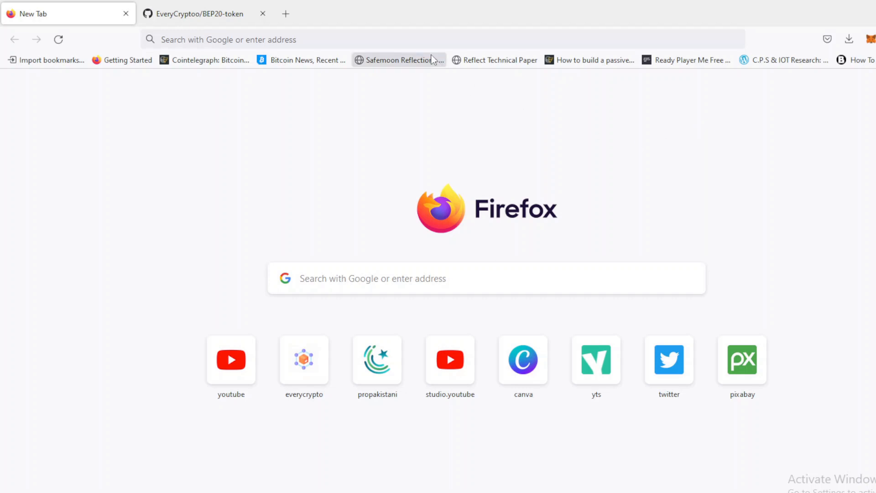
type("https://remix.ethereum.org")
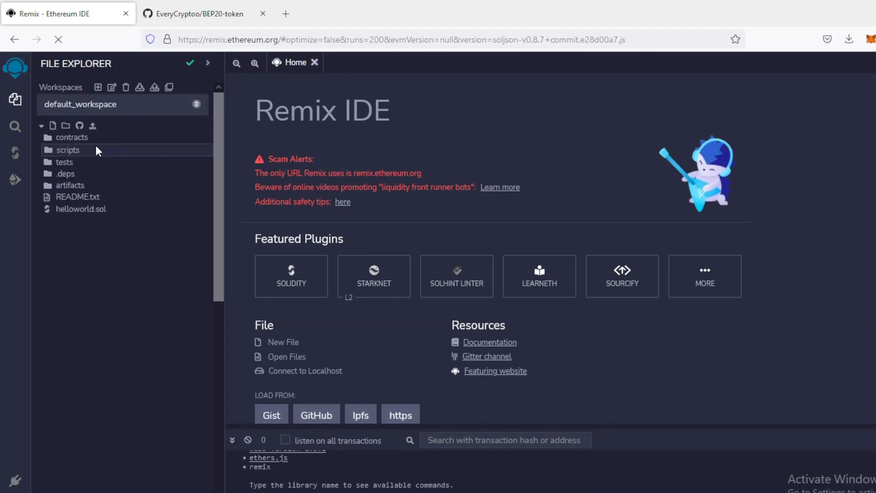
Step: Add a new file BEP20tokenTutorial.sol to the contracts folder
right_click(71, 137)
type("BEP20token")
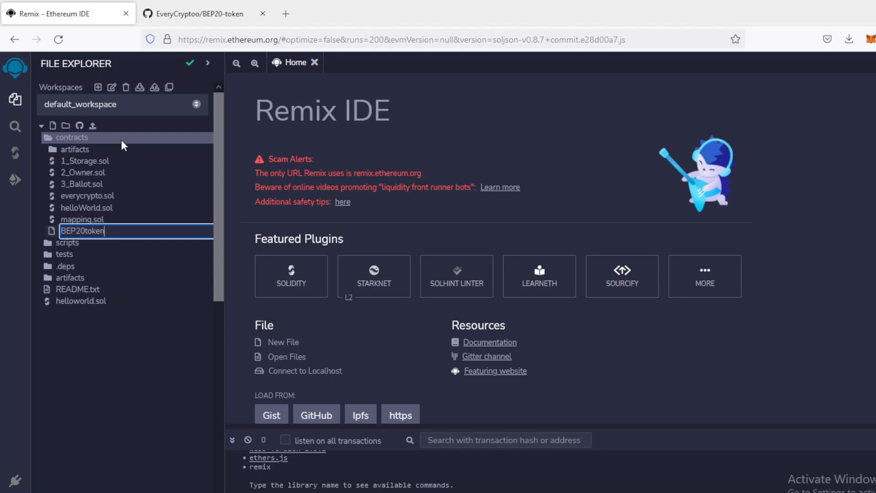
type("Tutorial.so")
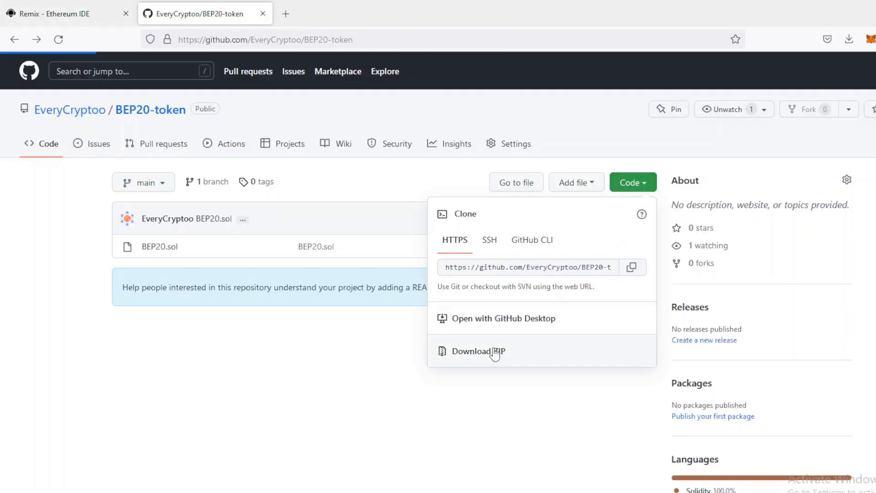
Step: Download and open BEP20-token-main.zip from GitHub, dismissing the WinRAR notice
left_click(477, 351)
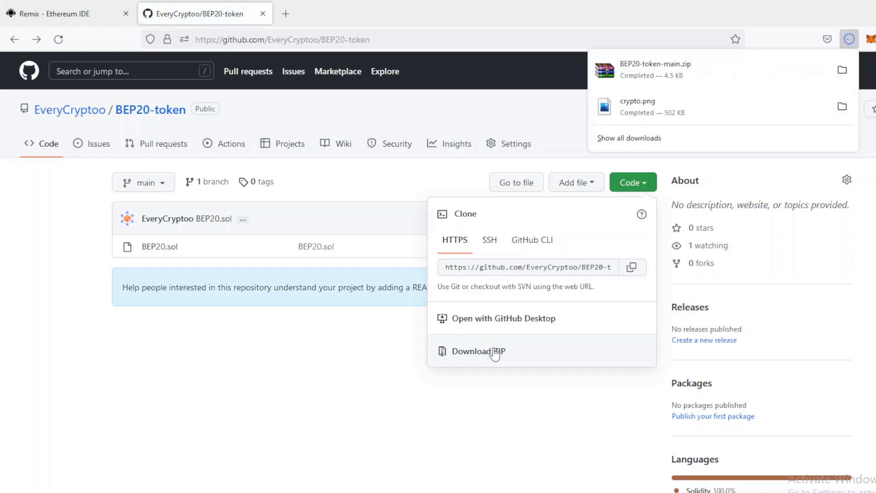
left_click(478, 351)
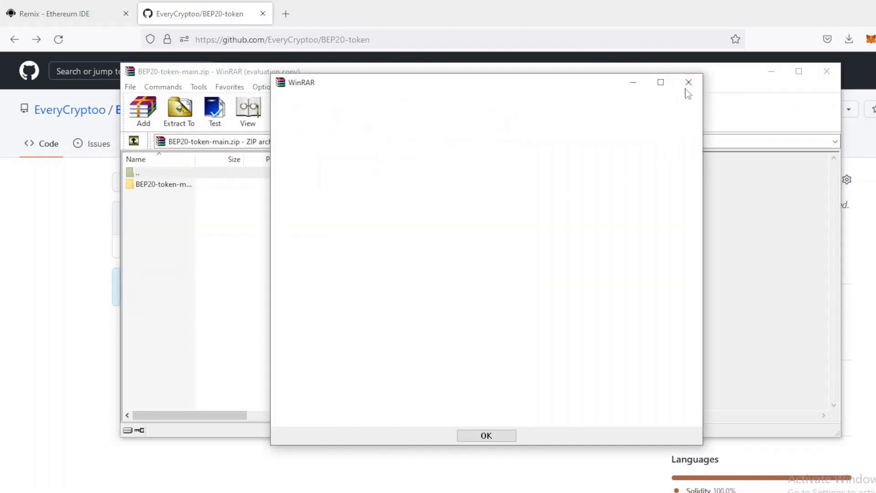
left_click(485, 435)
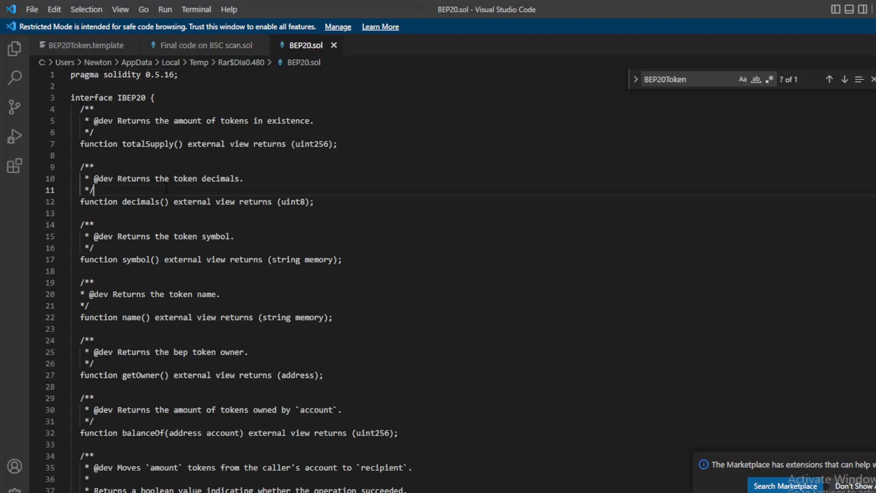
Step: Select and copy the entire BEP20.sol source in VS Code
key("ctrl+a")
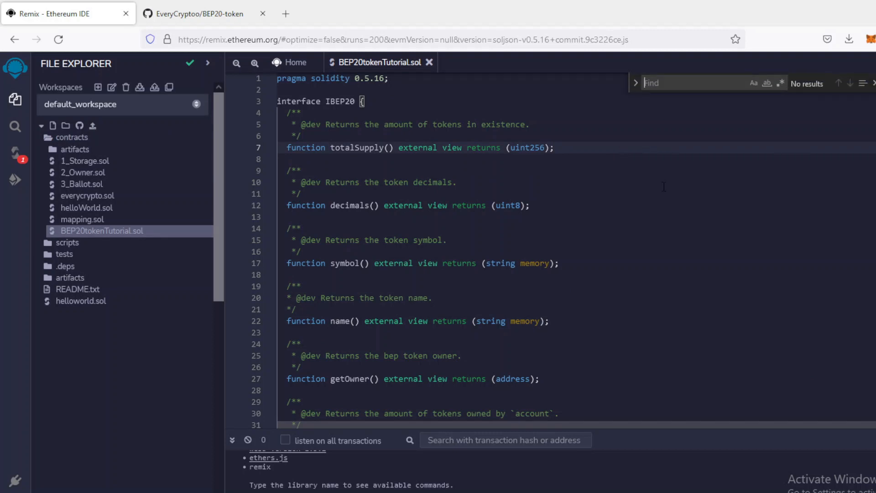
Step: Paste the BEP20 code, find BEP20Token, and select the {{TOKEN_NAME}} placeholder
type("BEP20Token")
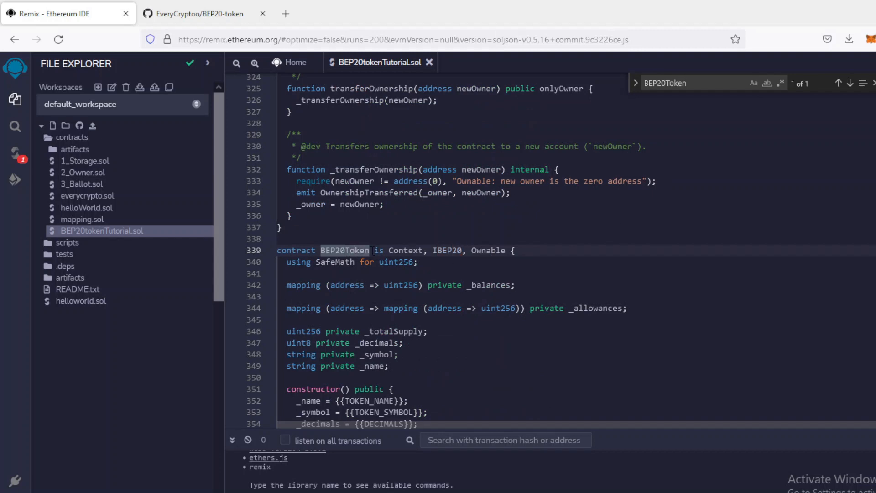
scroll("down", 3)
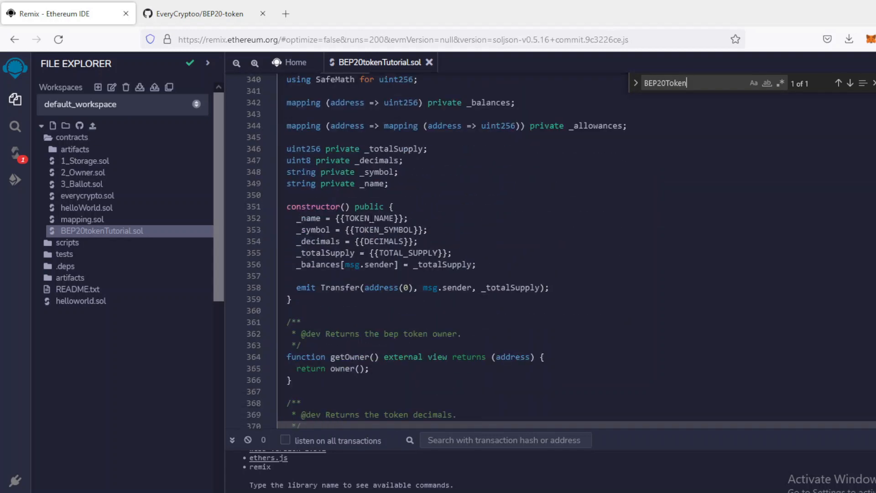
left_click(368, 218)
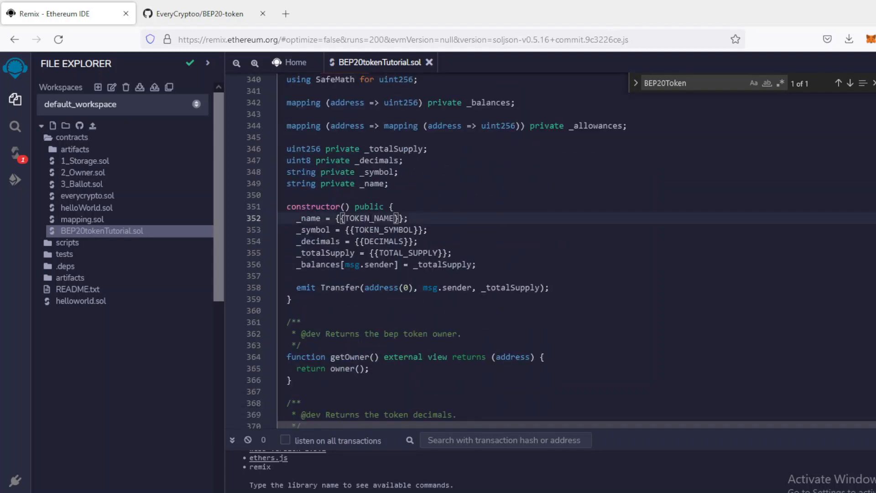
double_click(369, 219)
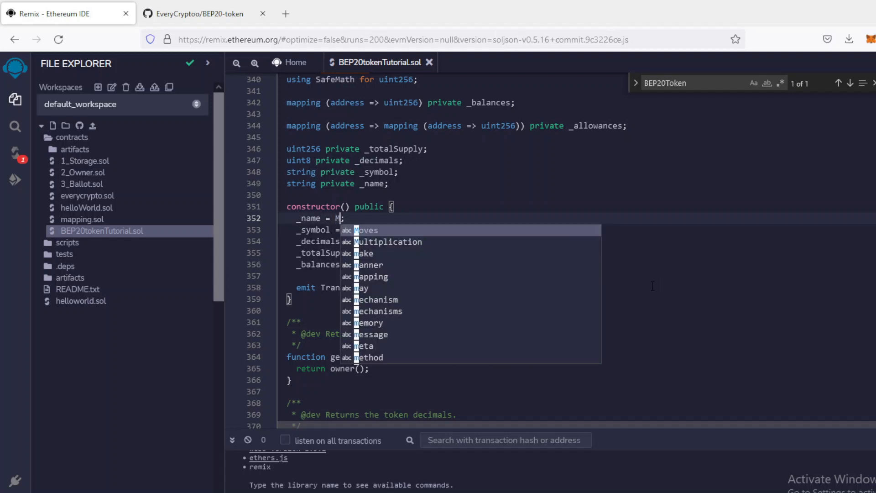
Step: Replace constructor placeholders with "myBep20Token", "MBT", 18 and 5000 * 10**18
type("yBep20Token\"")
left_click(581, 230)
type(" \"\";")
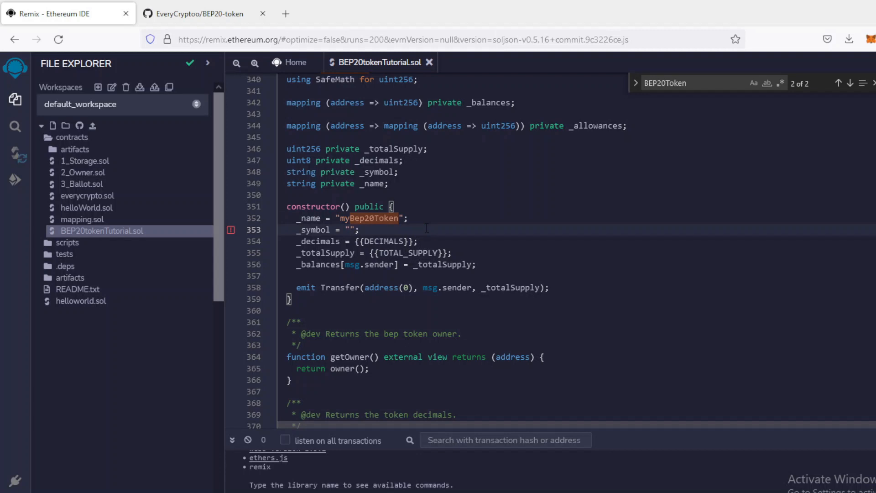
type("MBT")
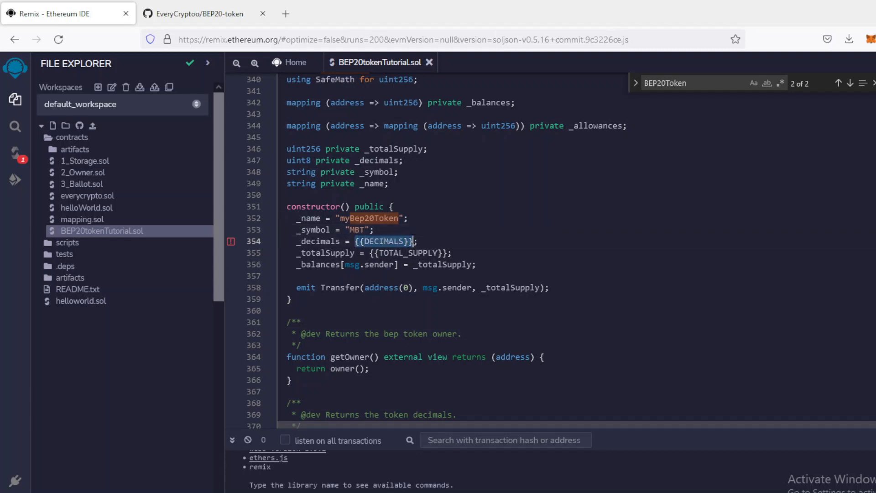
type("18")
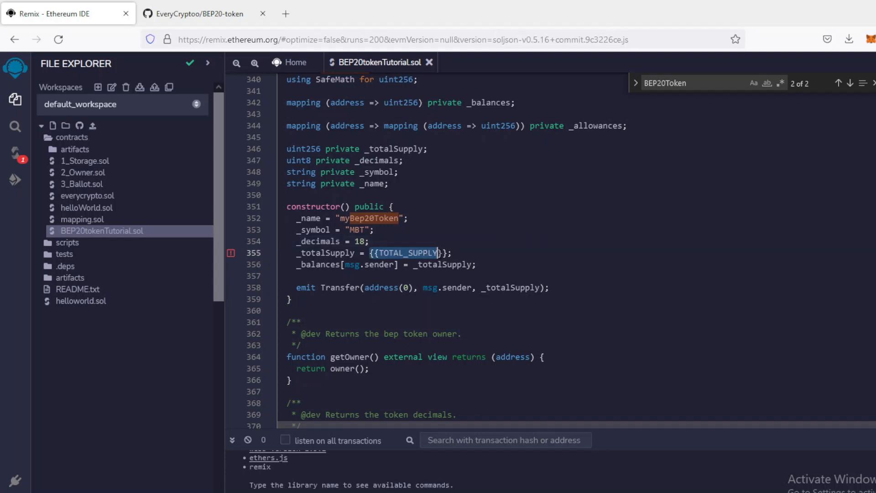
type("5")
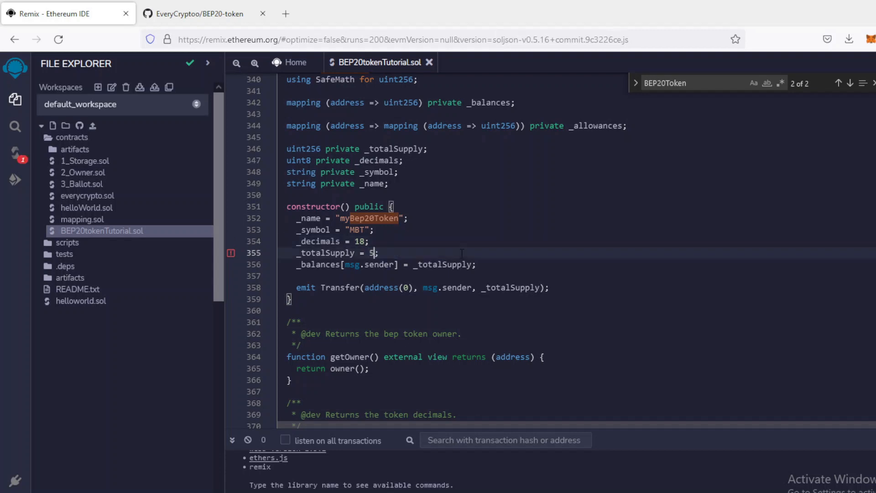
type("000 * 10")
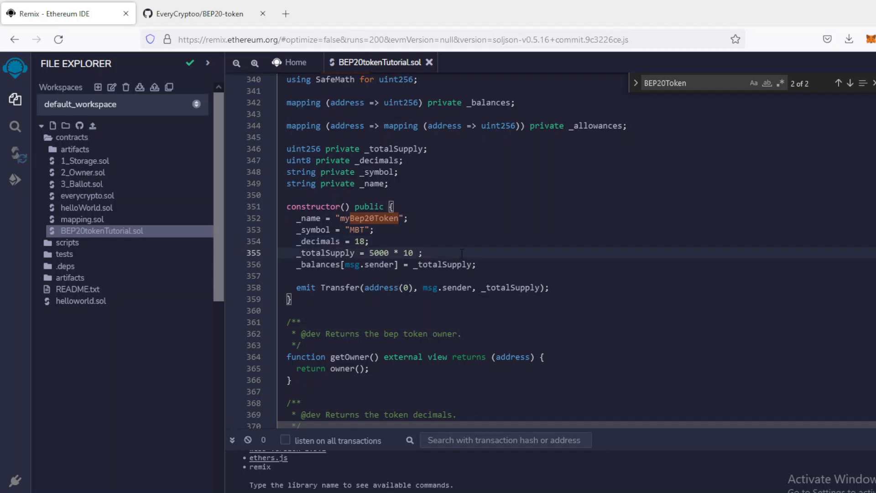
type("*18")
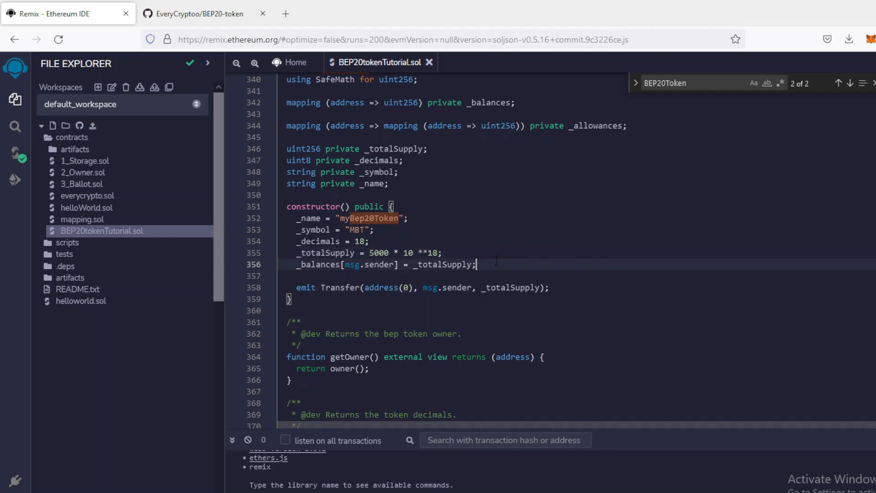
mouse_move(482, 216)
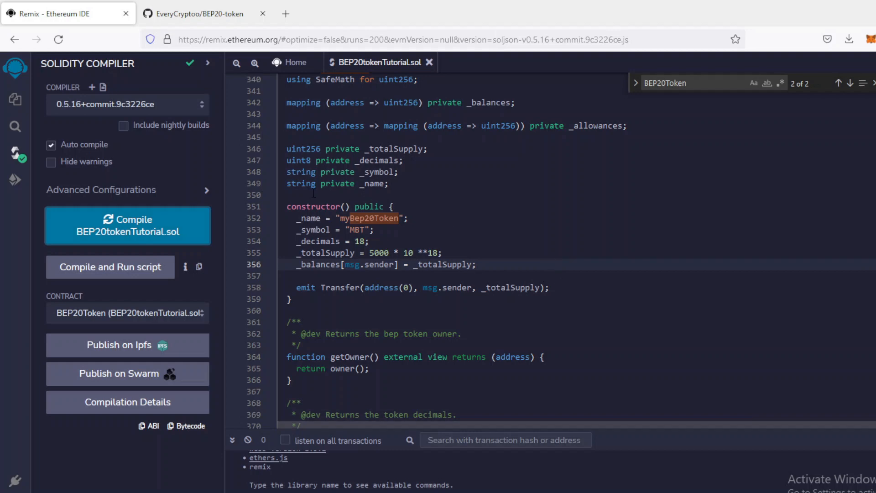
Step: Show Deploy & Run Transactions and switch the MetaMask network to BSC Testnet
left_click(15, 179)
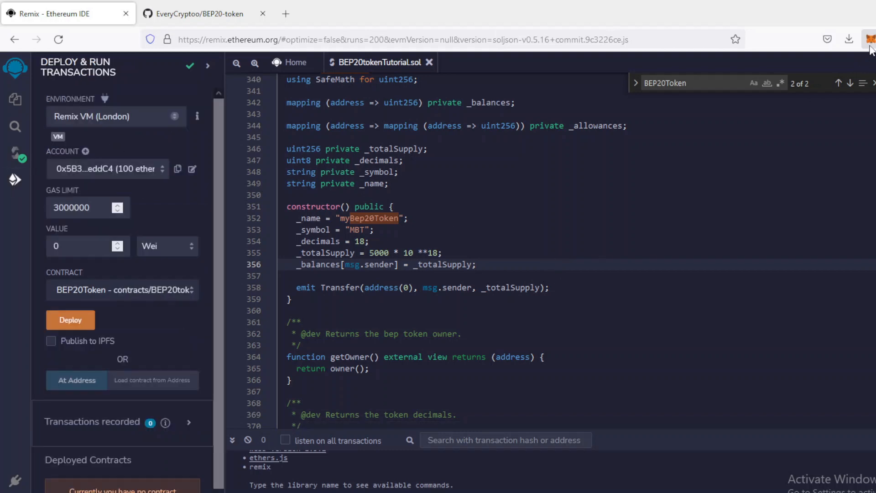
left_click(870, 39)
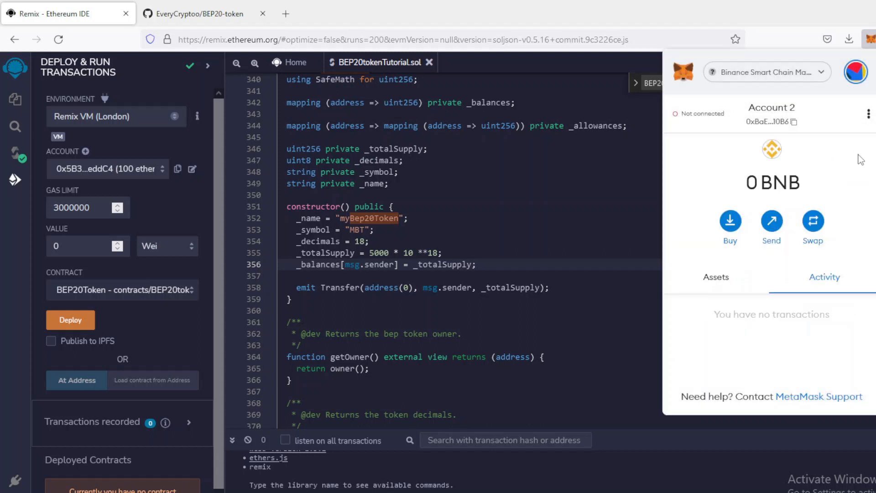
left_click(766, 72)
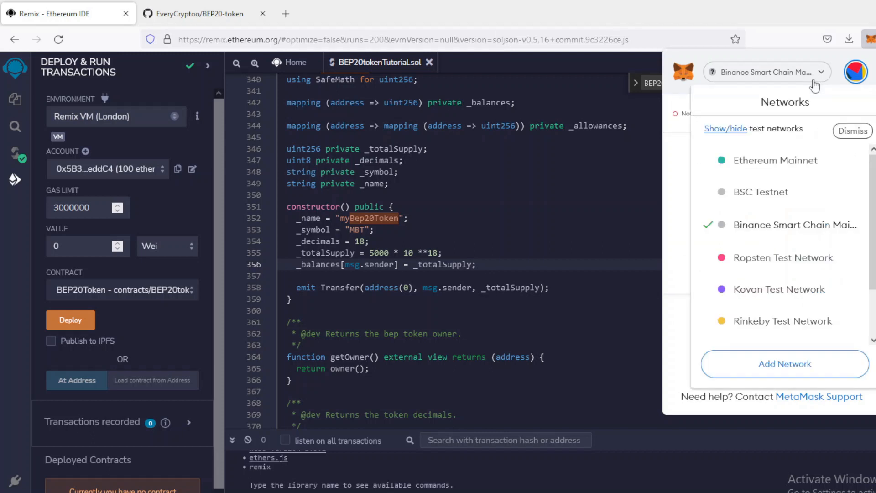
left_click(761, 192)
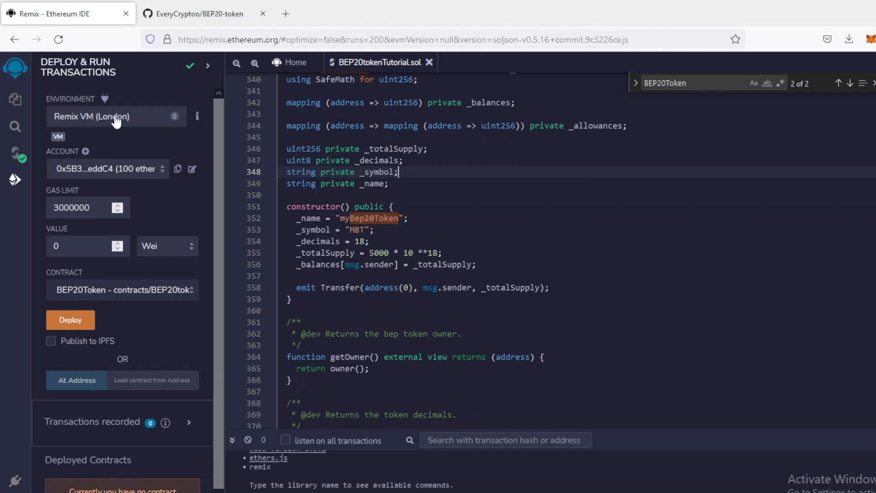
Step: Deploy BEP20Token using the Injected Provider - MetaMask environment
left_click(115, 116)
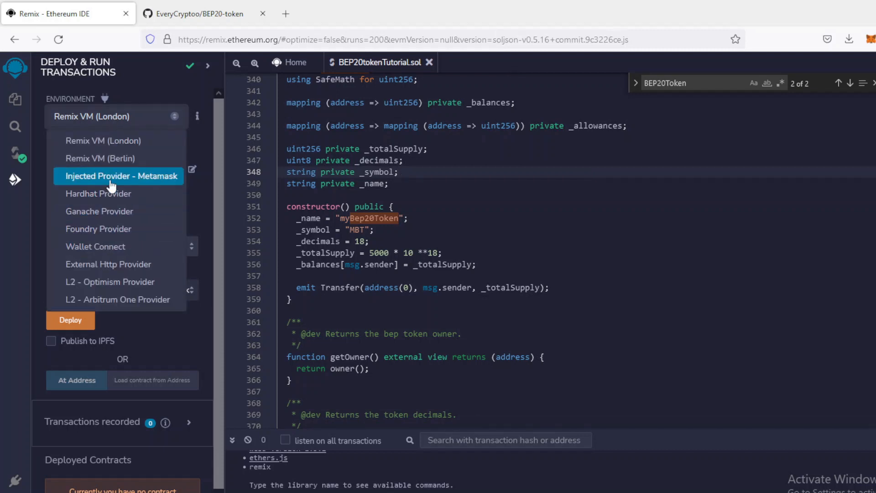
left_click(119, 175)
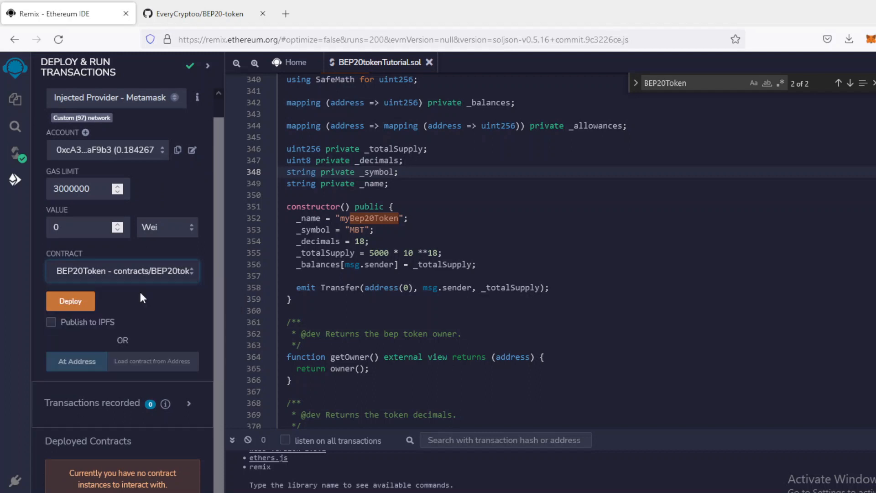
left_click(69, 300)
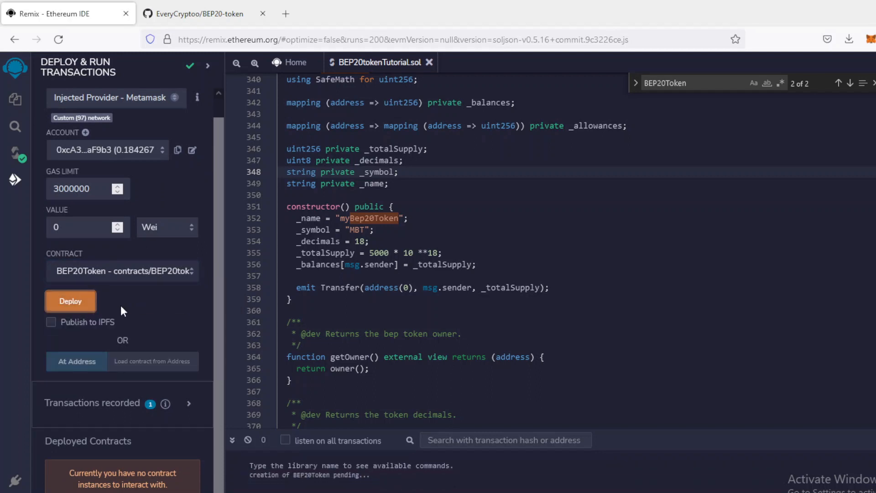
left_click(70, 300)
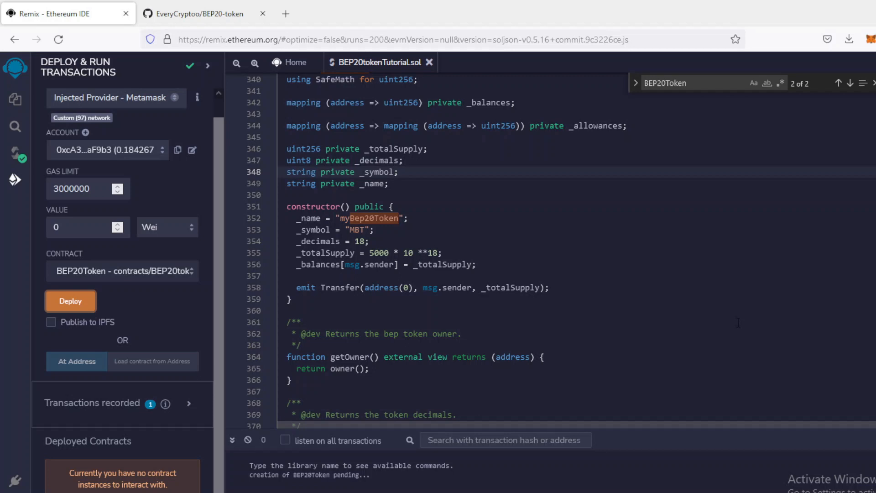
left_click(70, 301)
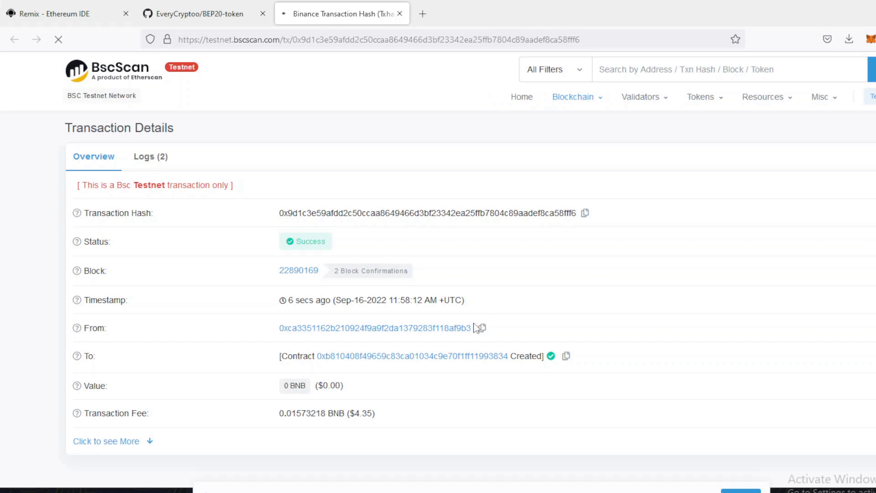
Step: Open the created contract's address page from the transaction's To field on BscScan
left_click(411, 356)
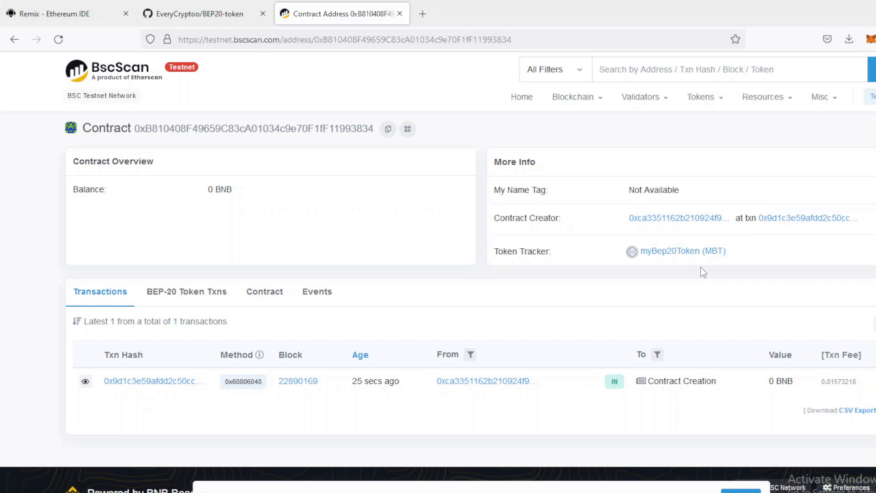
mouse_move(671, 267)
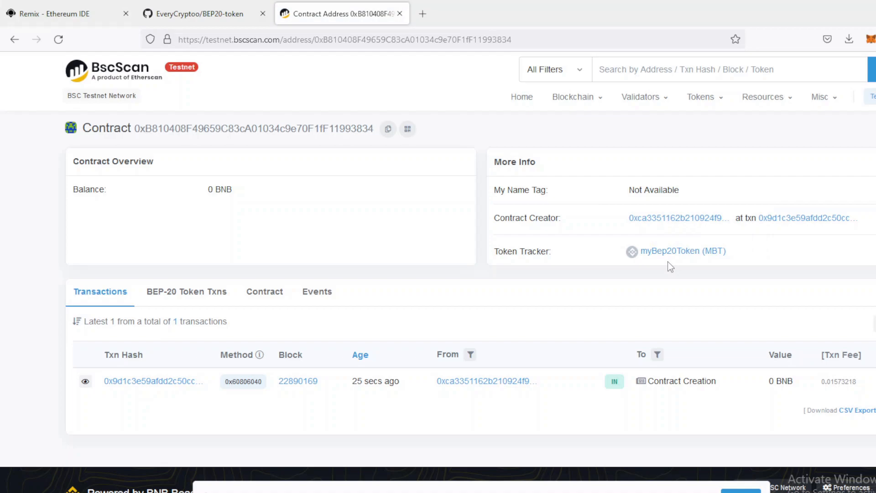